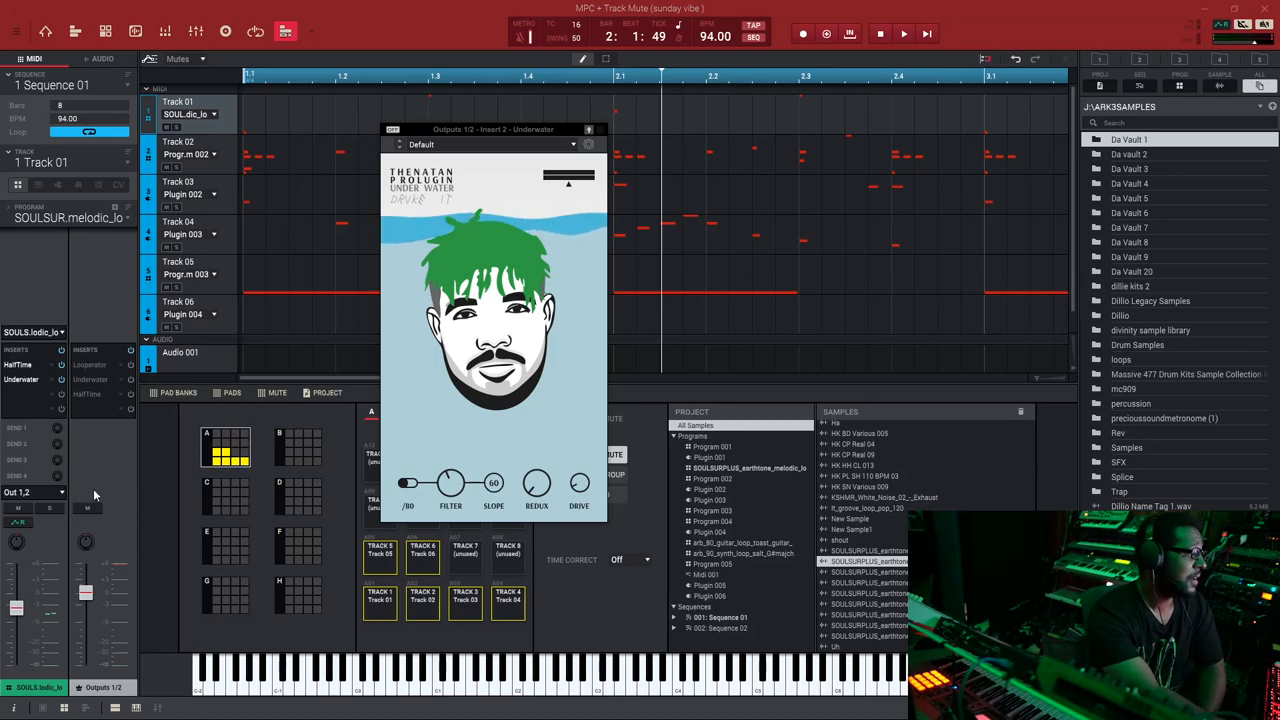
Start the beat playing through the open Underwater plugin on Track 01.
left_click(904, 32)
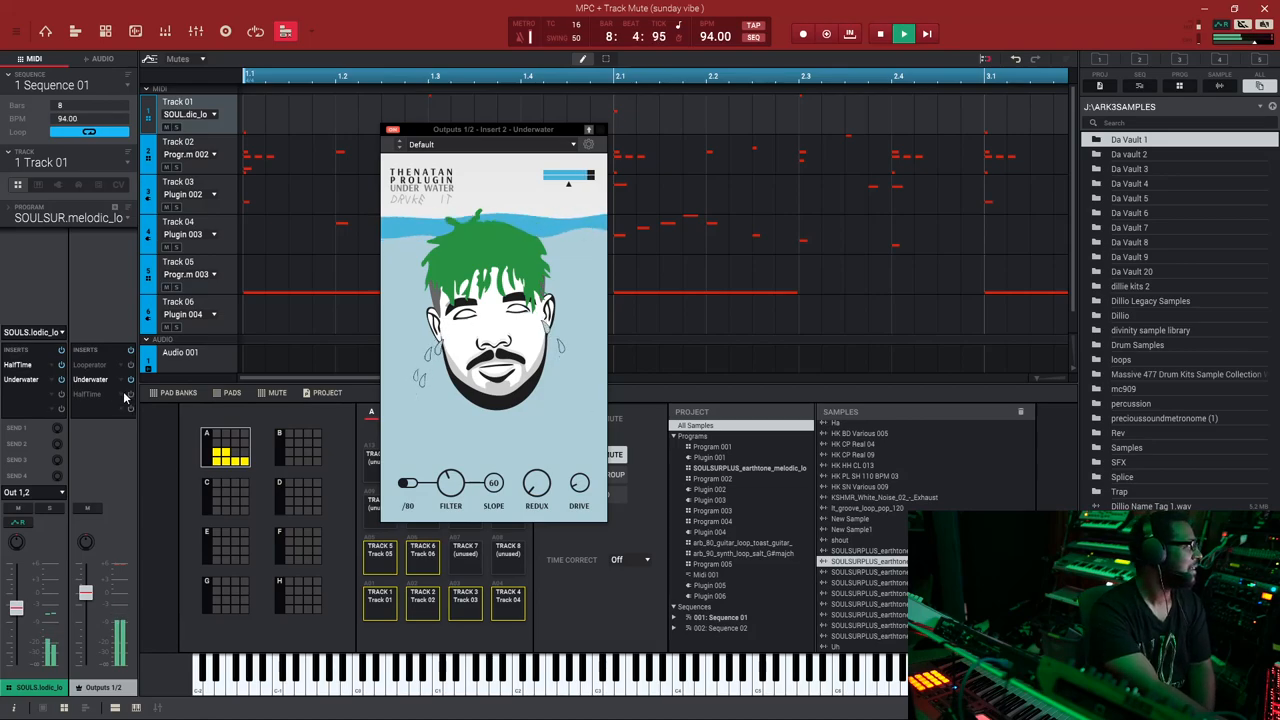
Stop playback from the transport bar, leaving the Underwater plugin open.
left_click(880, 32)
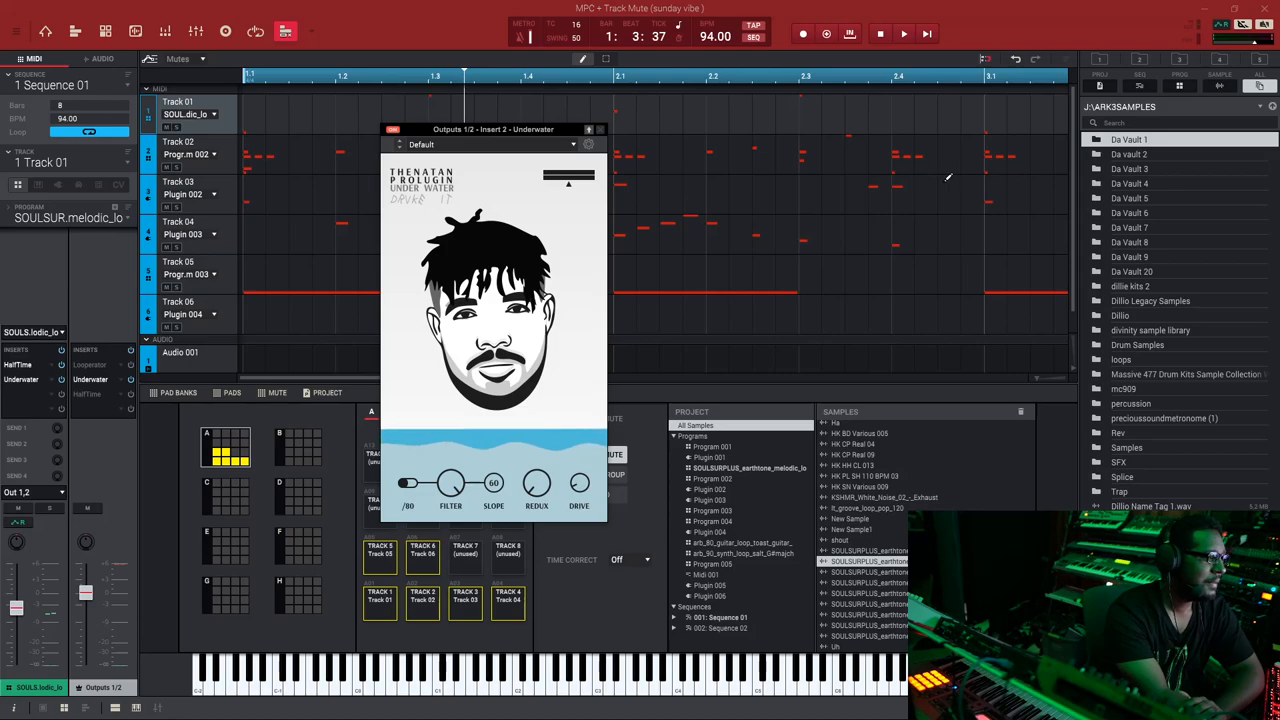
mouse_move(964, 204)
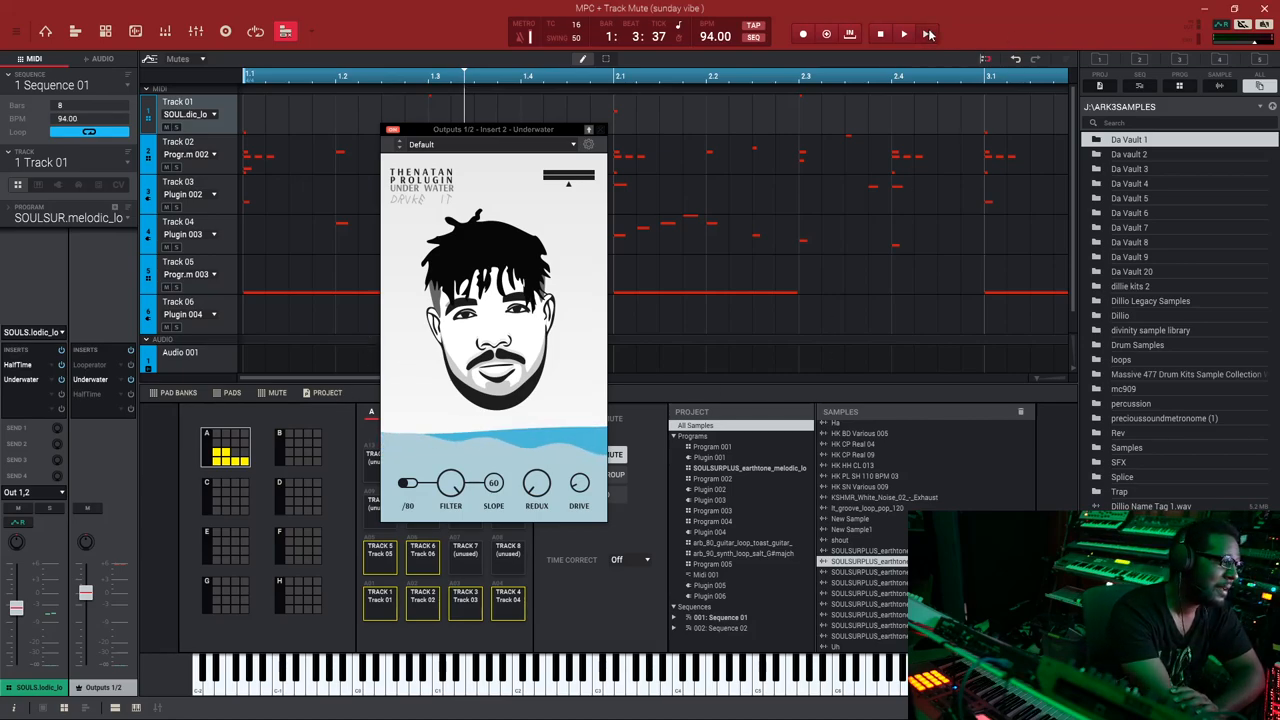
Resume playback and sweep the Underwater FILTER cutoff down to about 1.3 kHz.
left_click(904, 32)
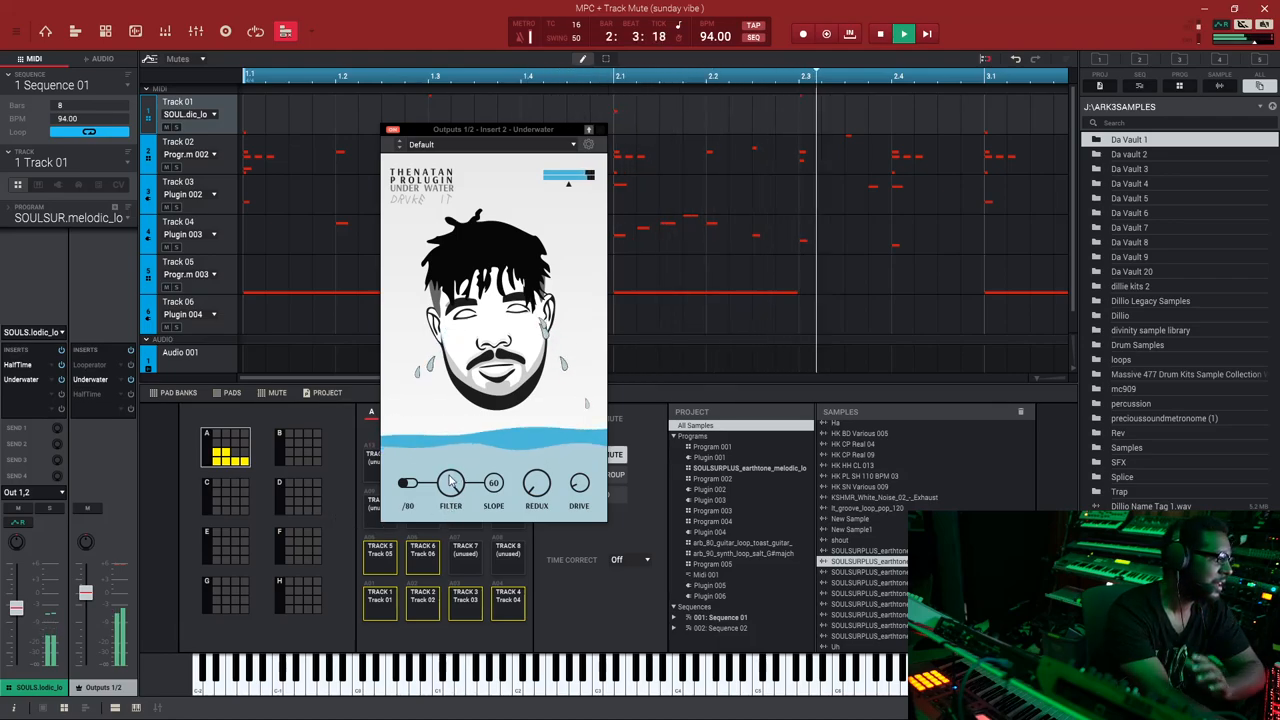
left_click_drag(450, 482, 450, 464)
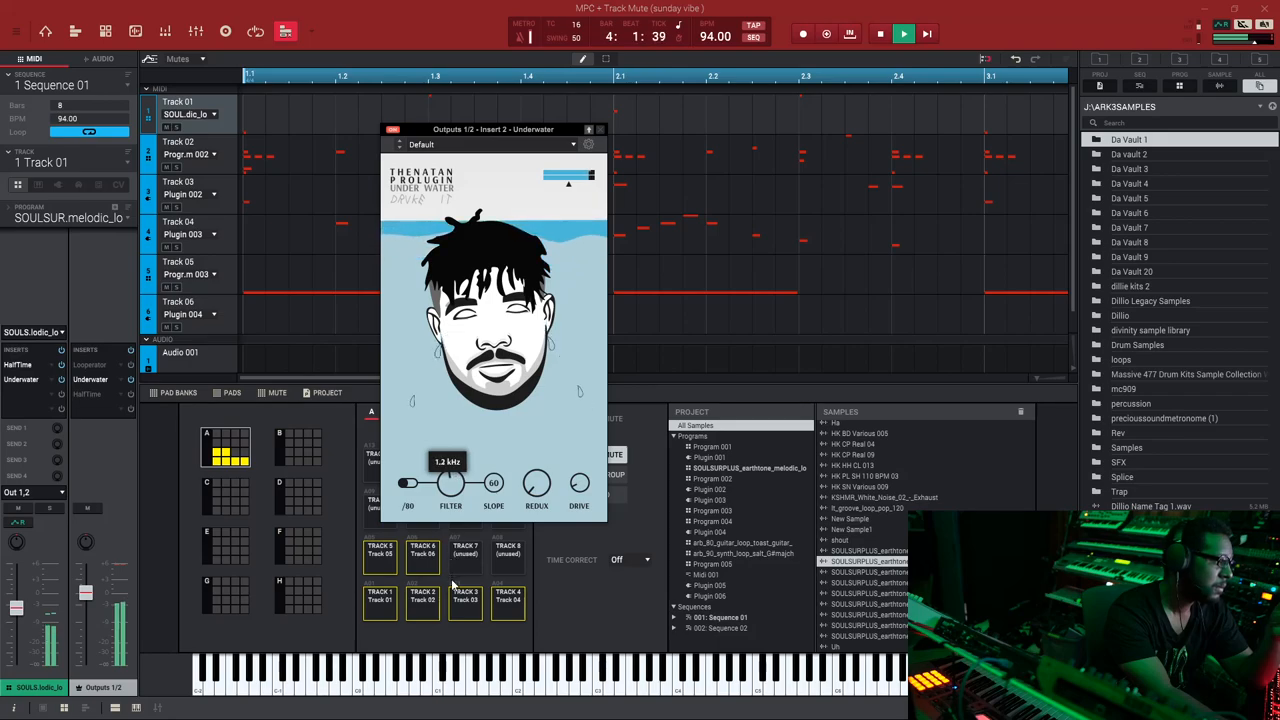
left_click_drag(450, 486, 450, 510)
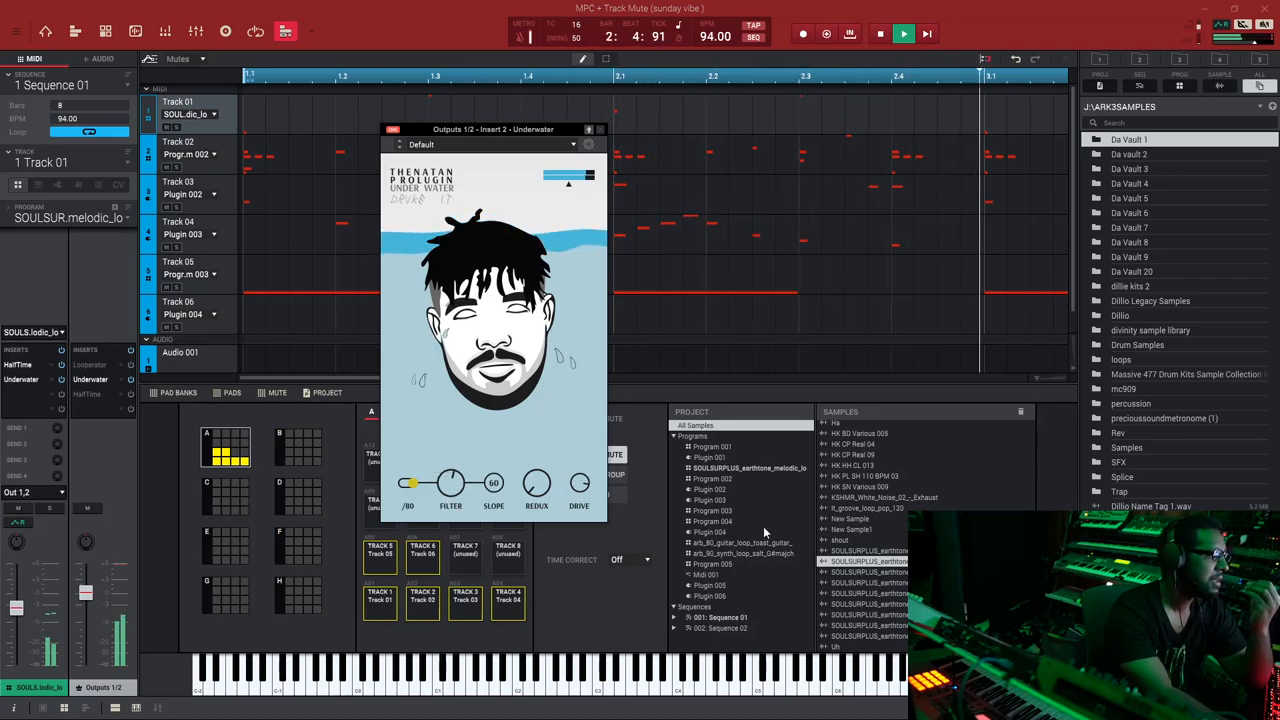
Raise the FILTER cutoff to about 5.1 kHz and set REDUX to around 50.
left_click_drag(580, 486, 580, 476)
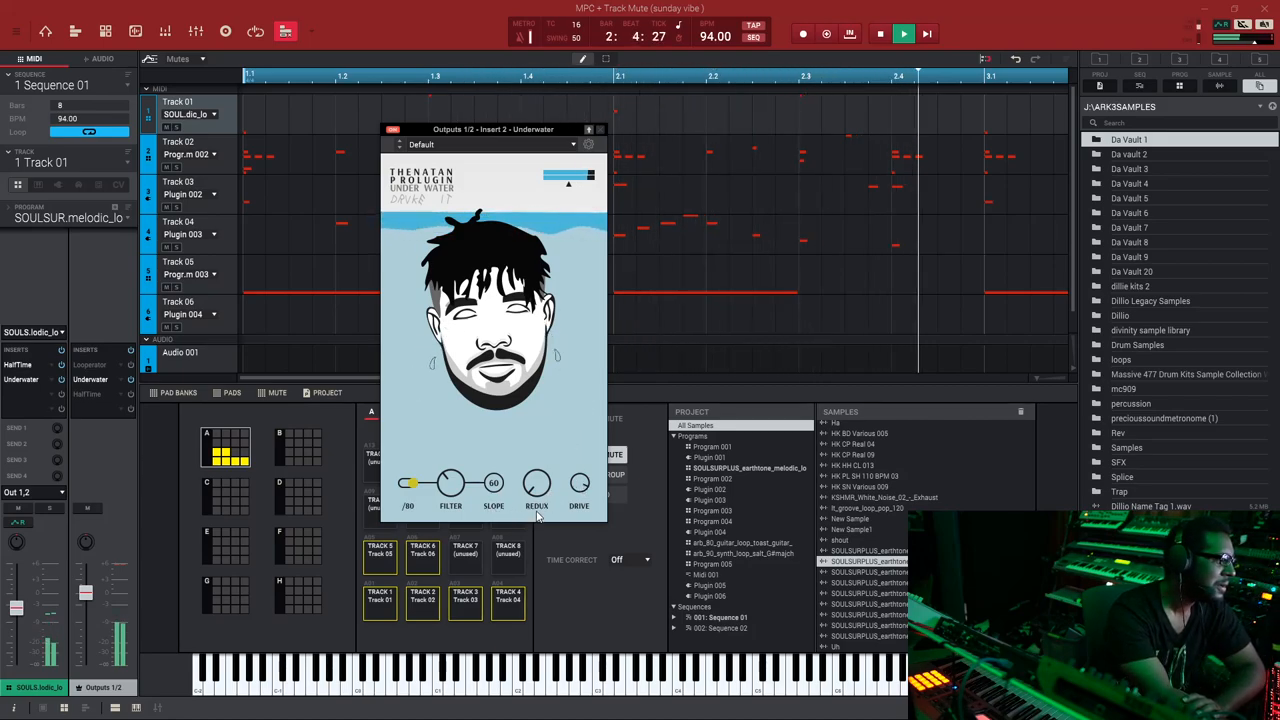
left_click_drag(536, 482, 536, 460)
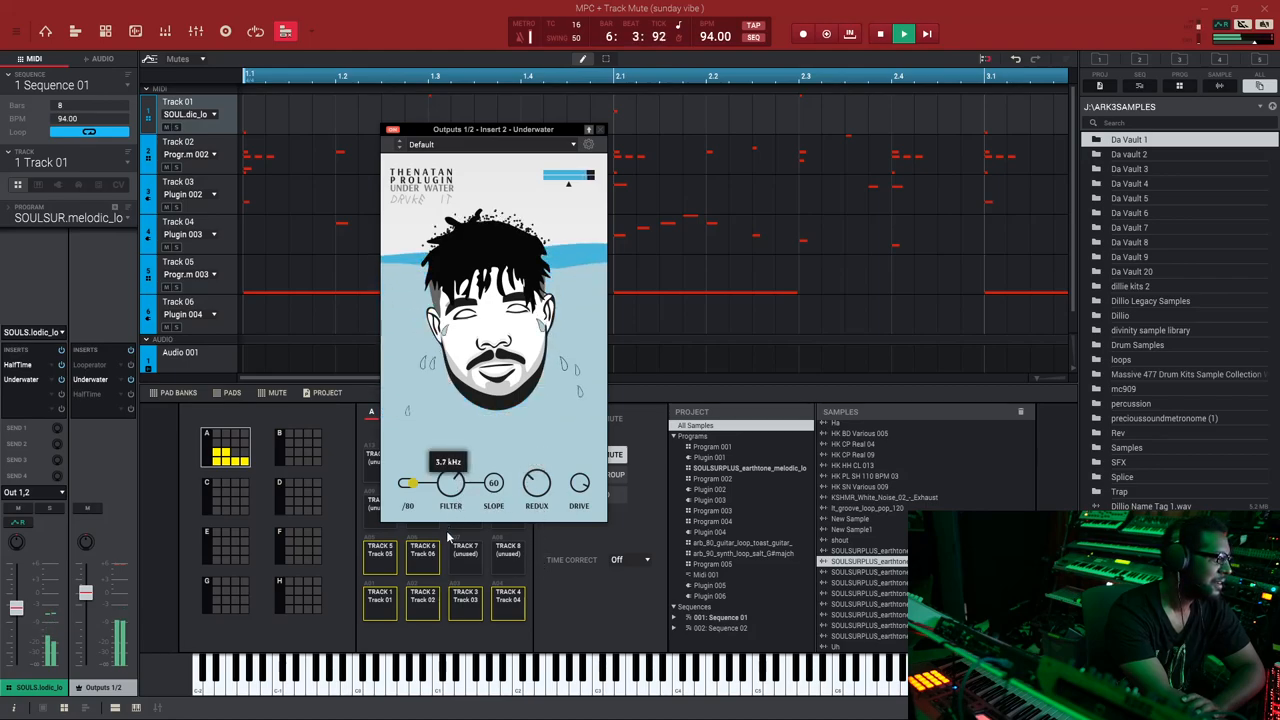
left_click(880, 32)
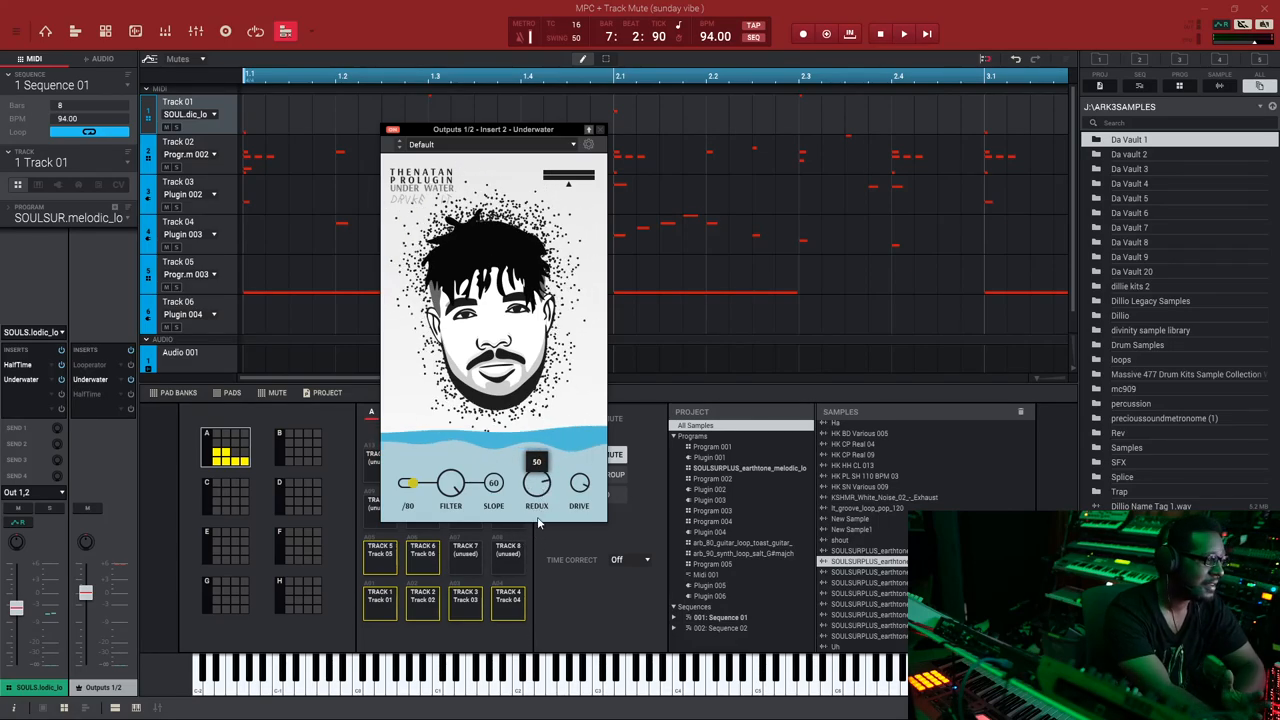
left_click_drag(580, 484, 580, 470)
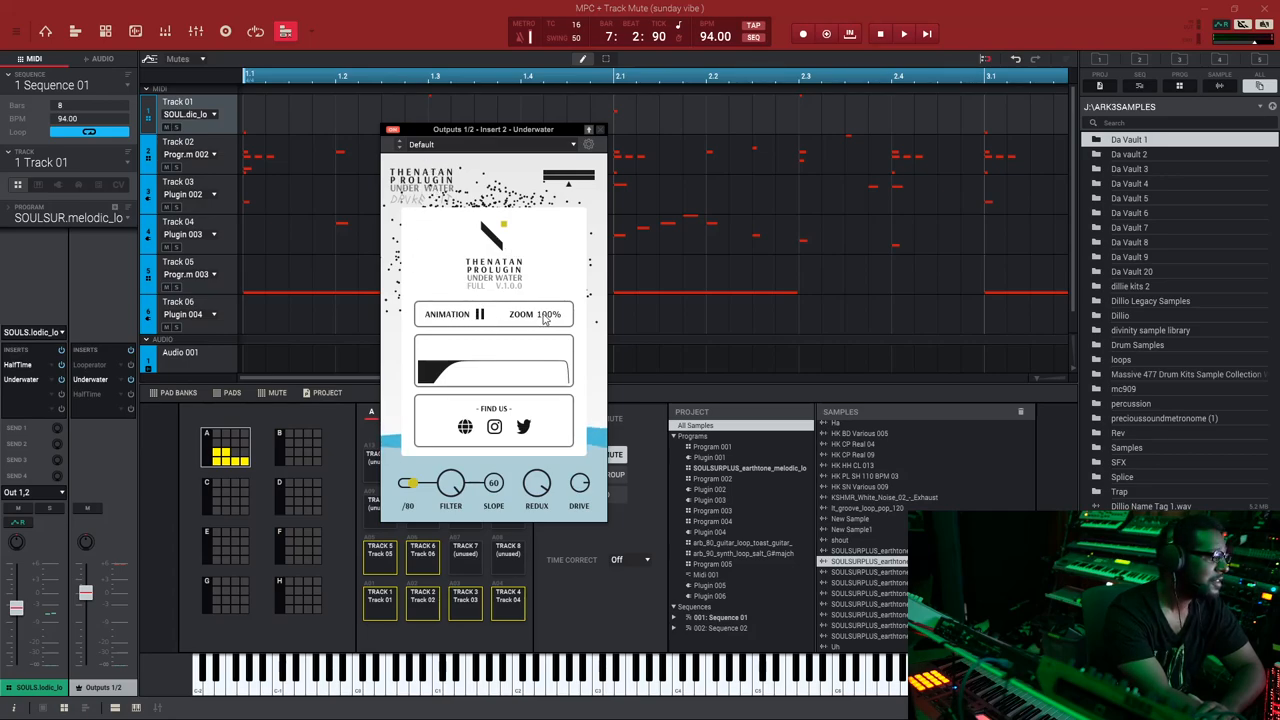
Zoom the Underwater plugin to 150% and raise the FILTER cutoff to about 16.1 kHz.
left_click(550, 314)
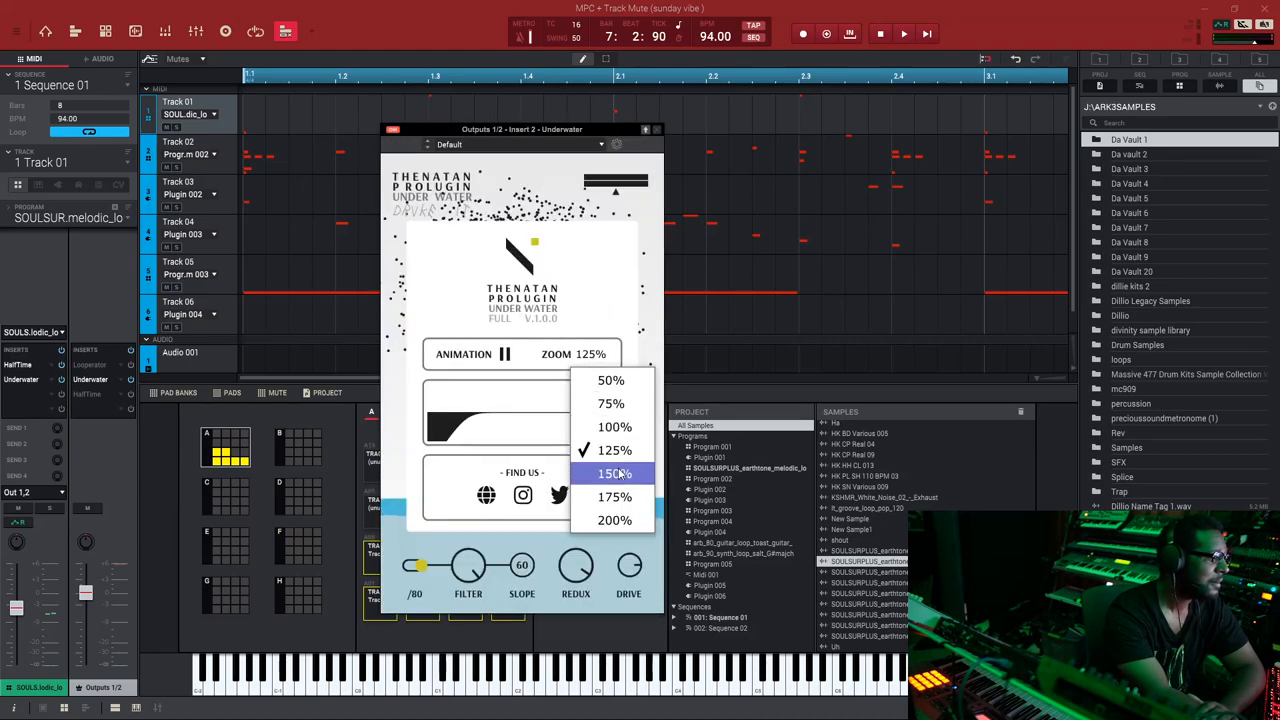
left_click(614, 472)
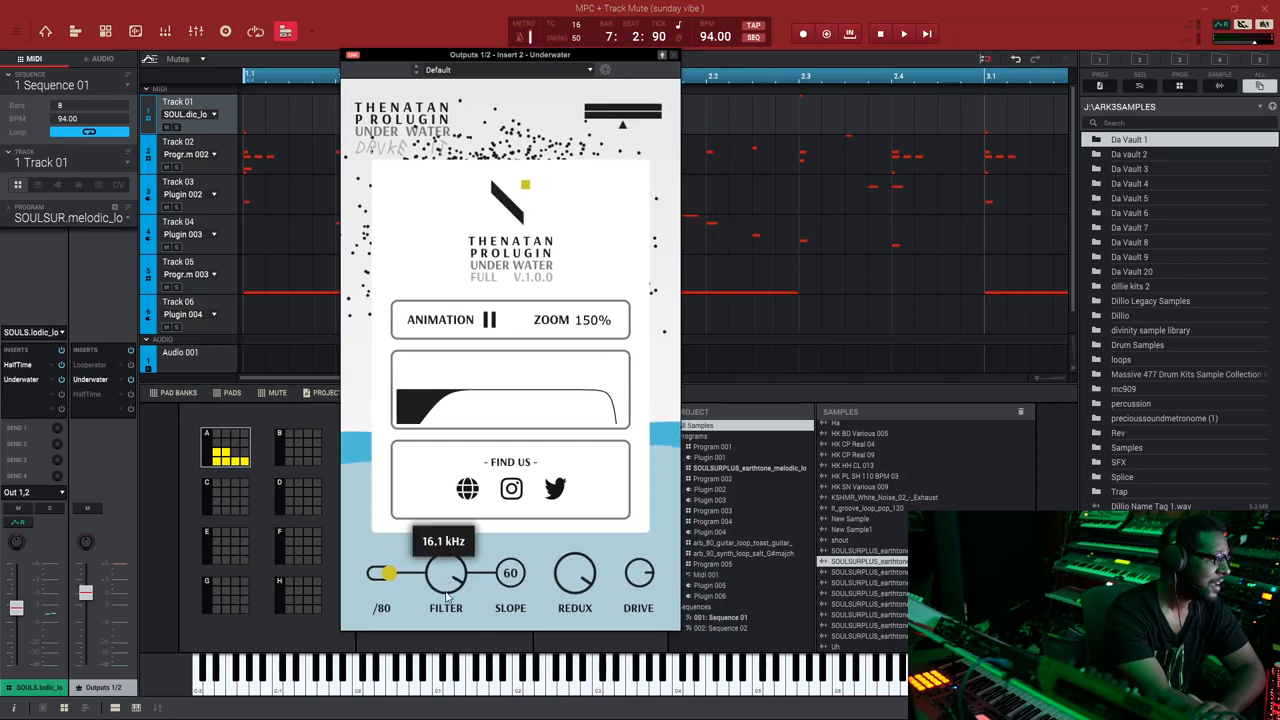
left_click_drag(446, 572, 446, 590)
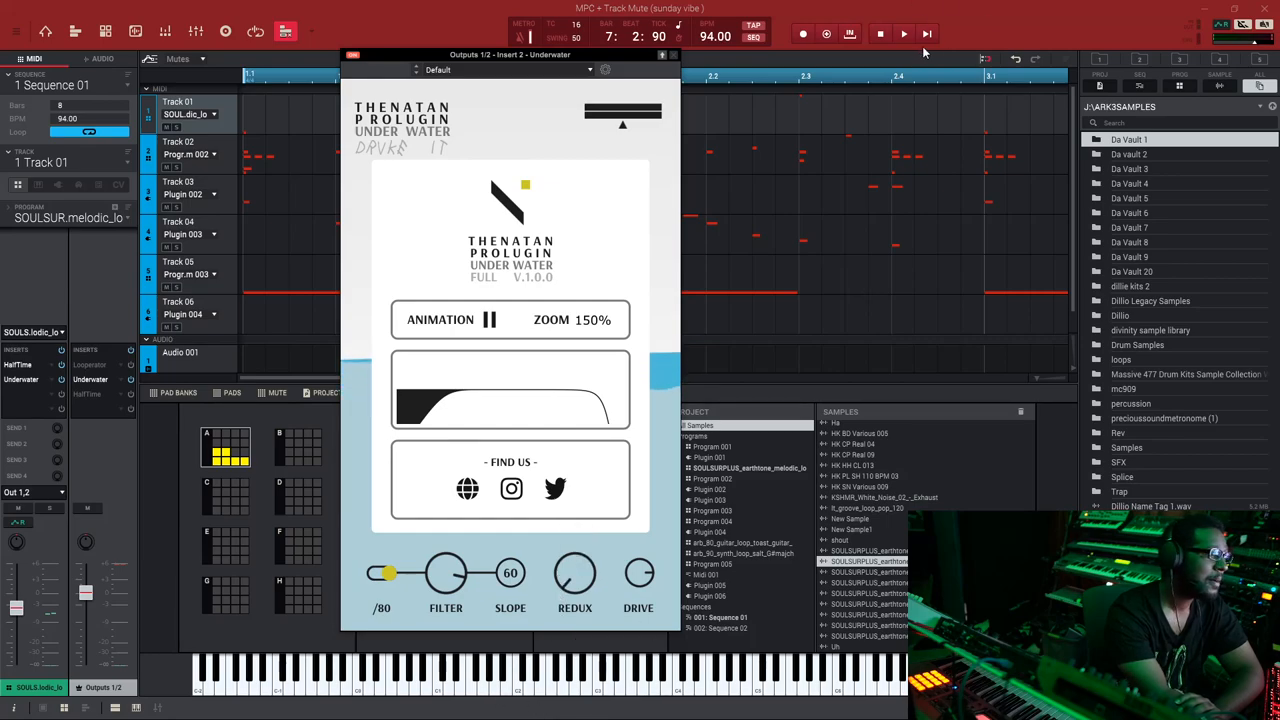
Play the beat, drop the FILTER cutoff to about 297 Hz and step the SLOPE to 96.
left_click(904, 32)
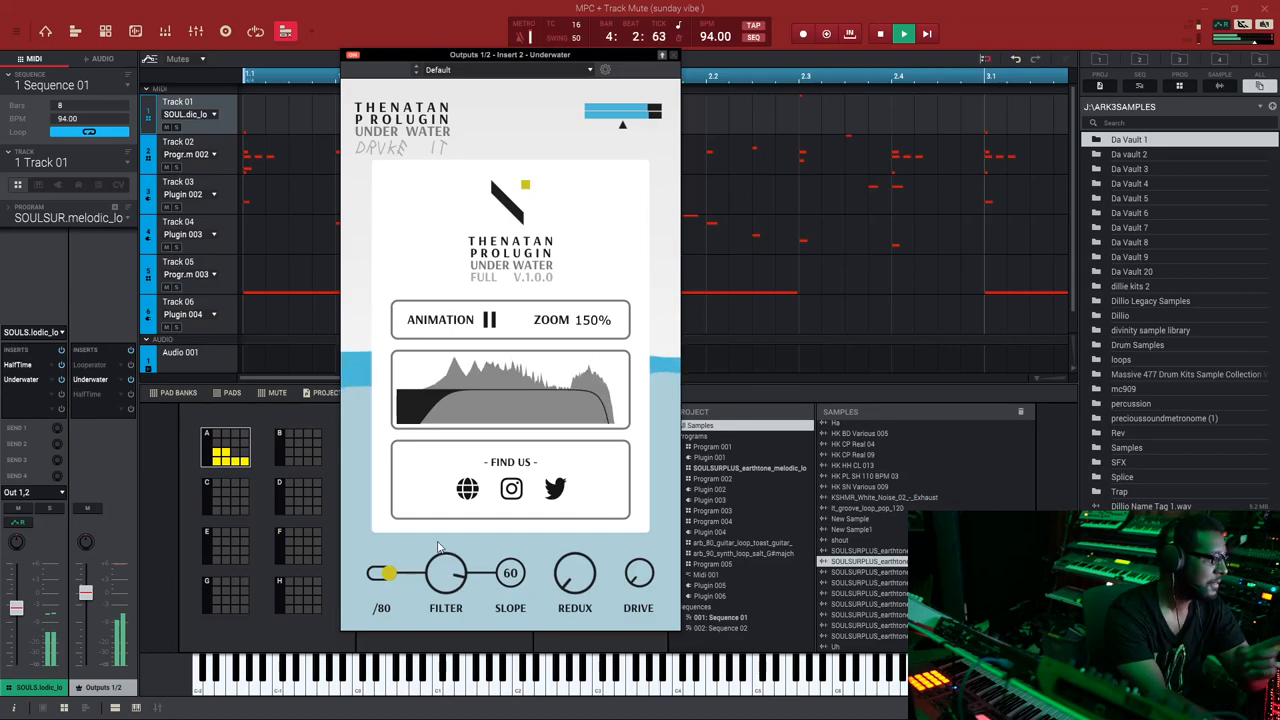
left_click_drag(444, 572, 444, 560)
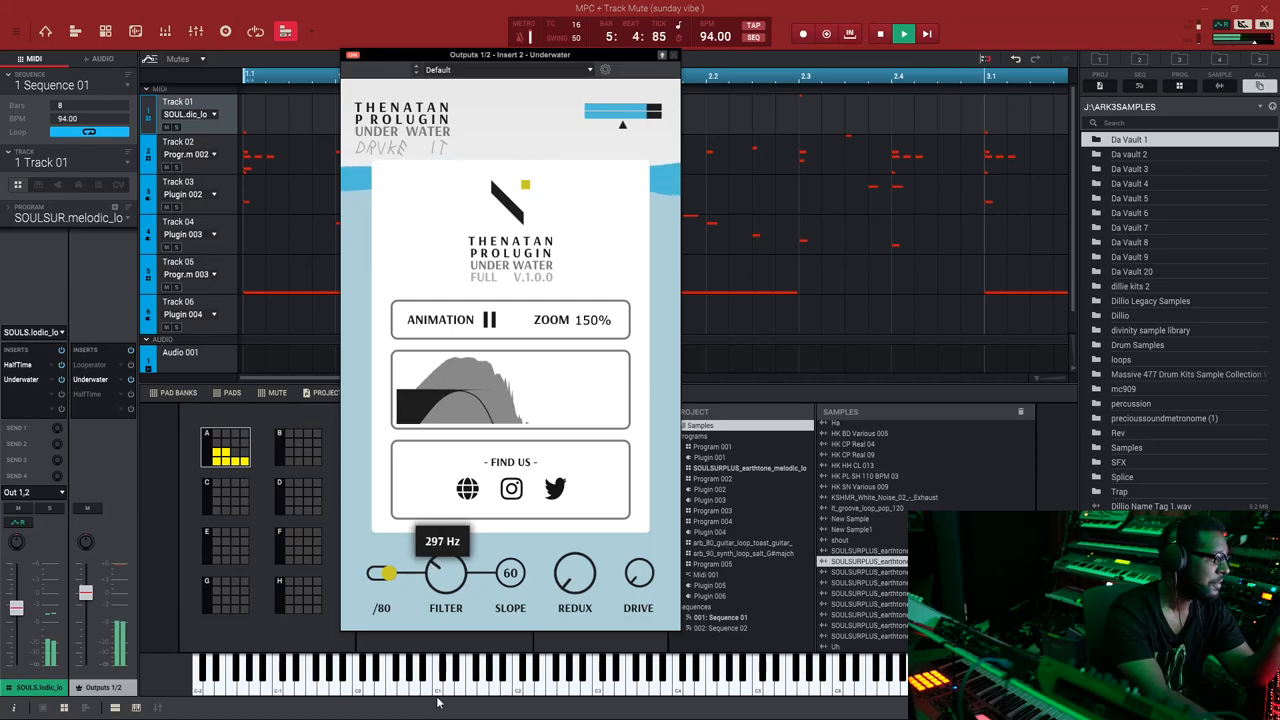
left_click(510, 572)
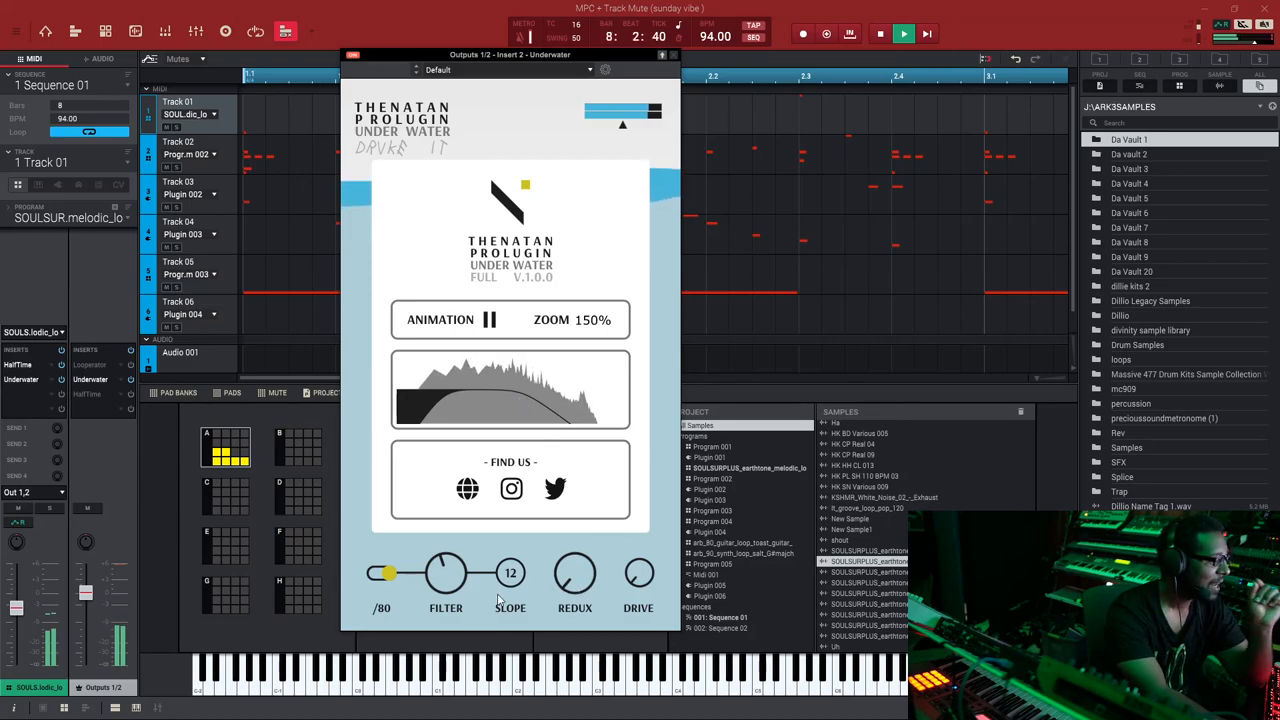
left_click(510, 572)
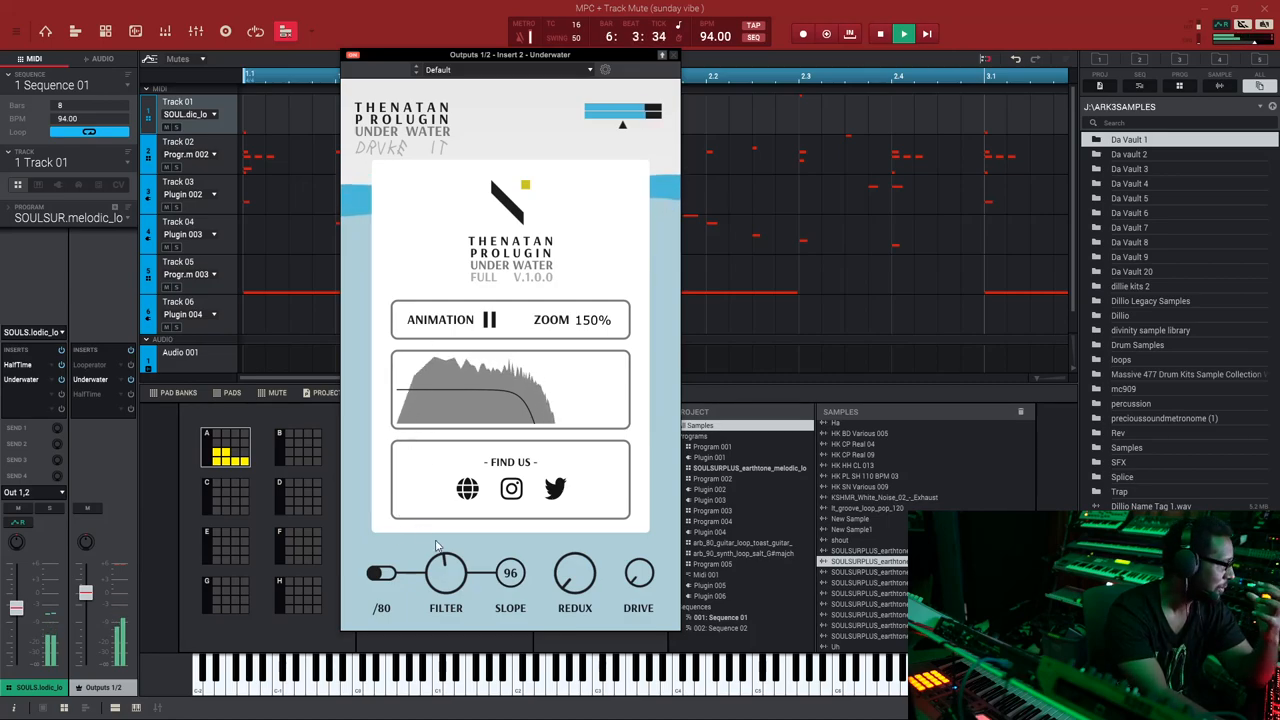
Pull the FILTER cutoff down so the spectrum shows a low-pass curve muffling the beat.
left_click_drag(444, 572, 444, 560)
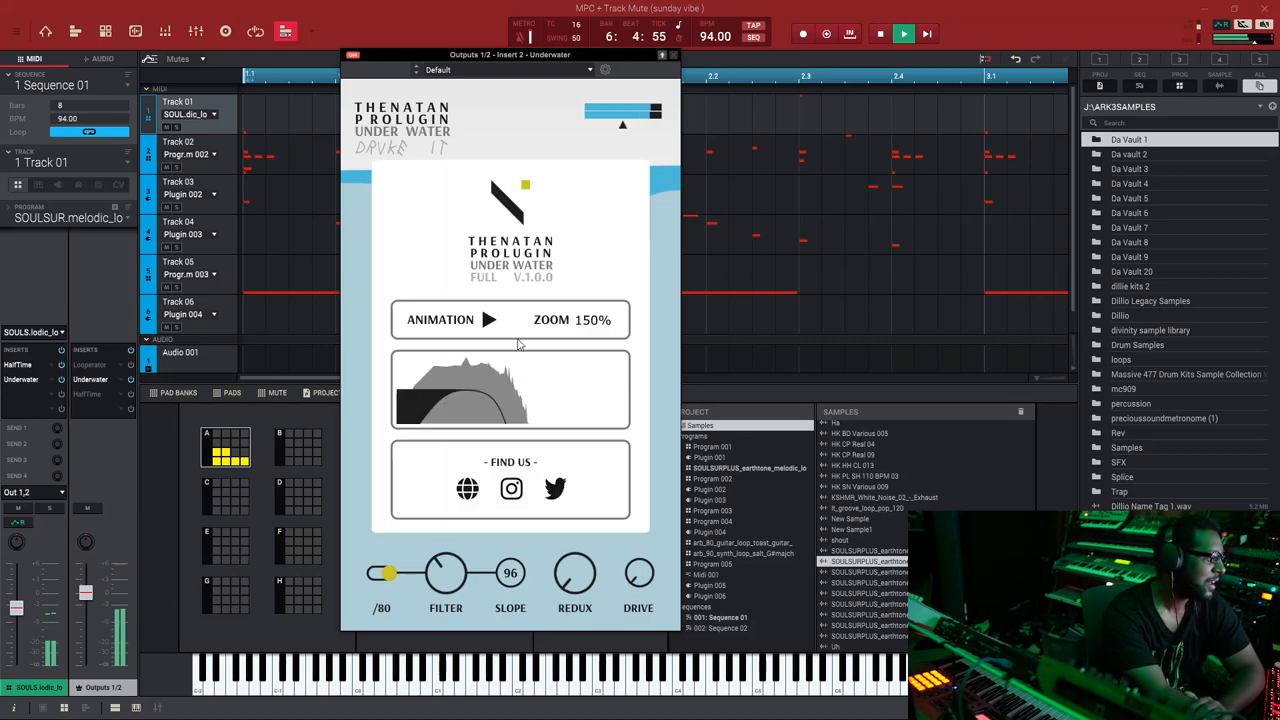
Resume the plugin's animation and move its window to the centre of the screen.
left_click(480, 320)
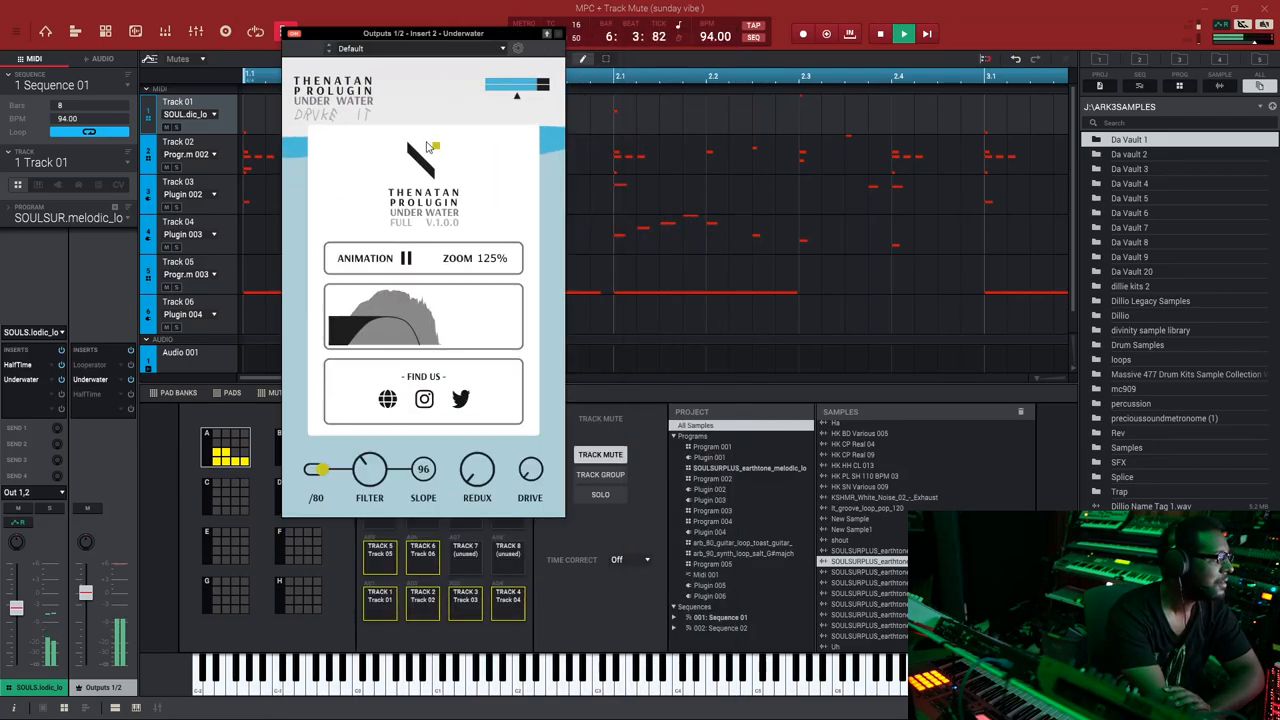
left_click_drag(424, 32, 576, 100)
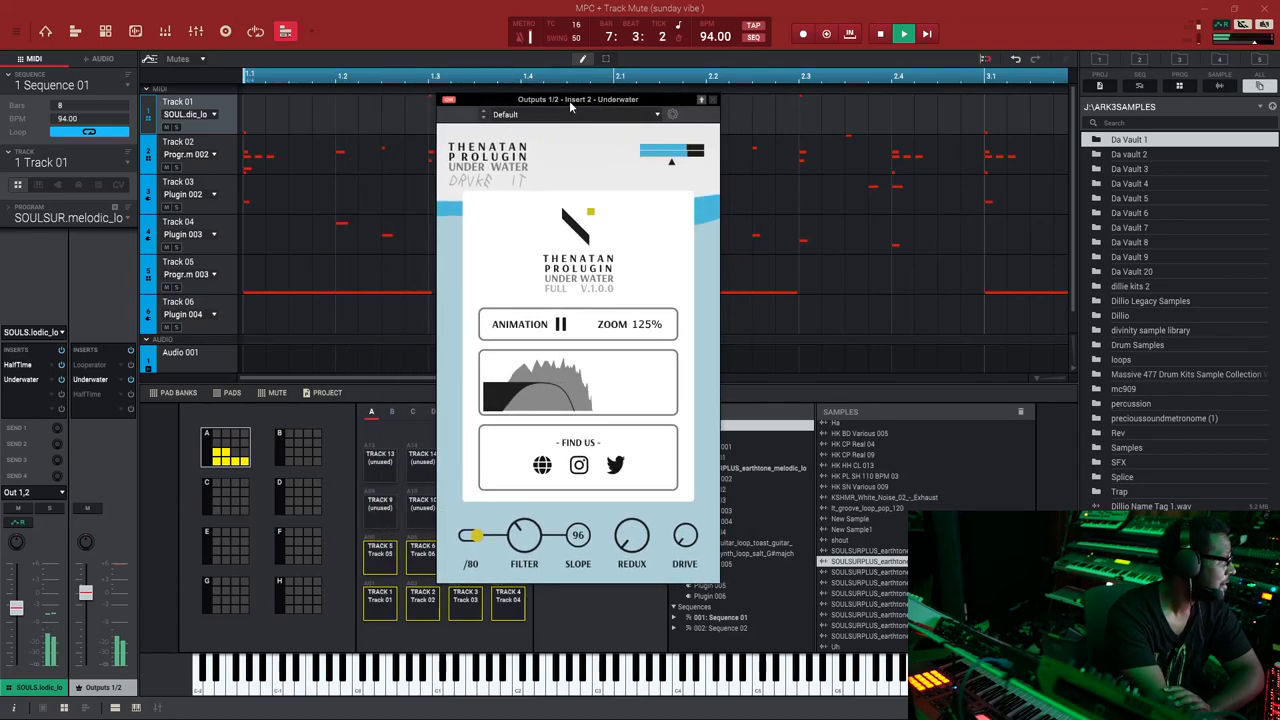